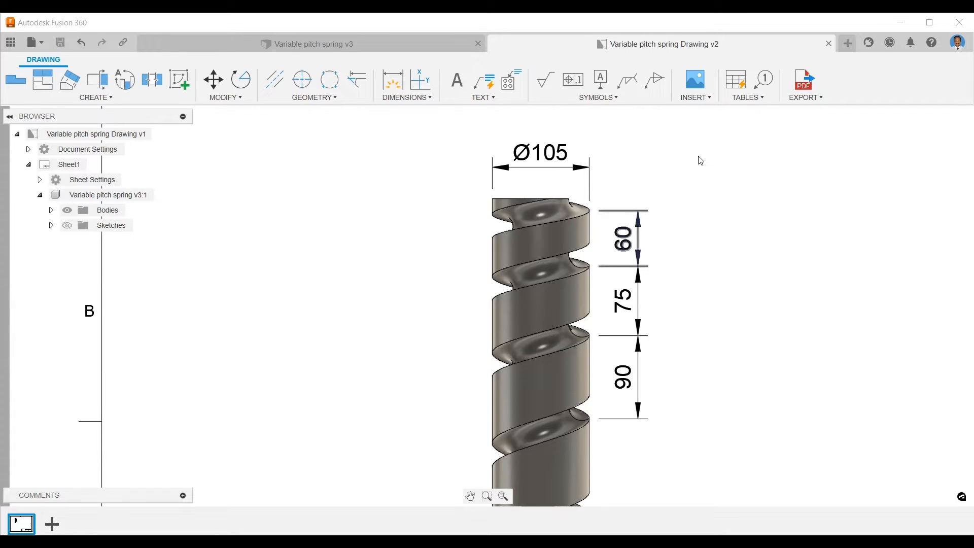
mouse_move(615, 250)
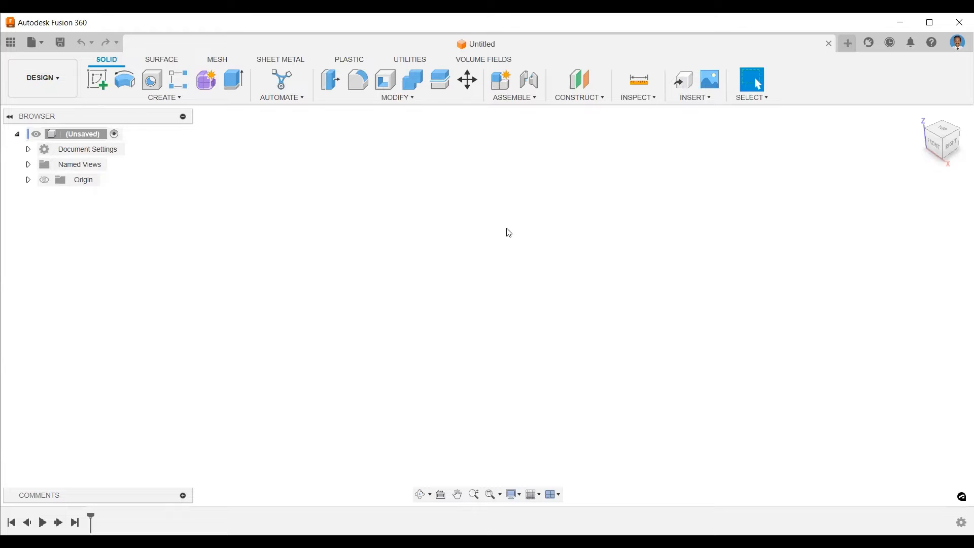
mouse_move(583, 104)
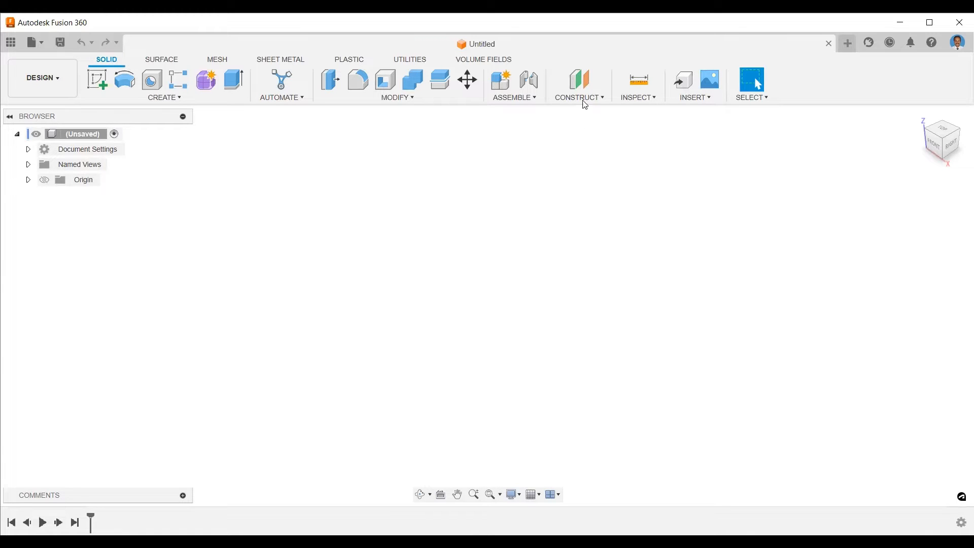
Add three chained offset planes below the XY plane at -60, -75 and -90 mm.
click(577, 97)
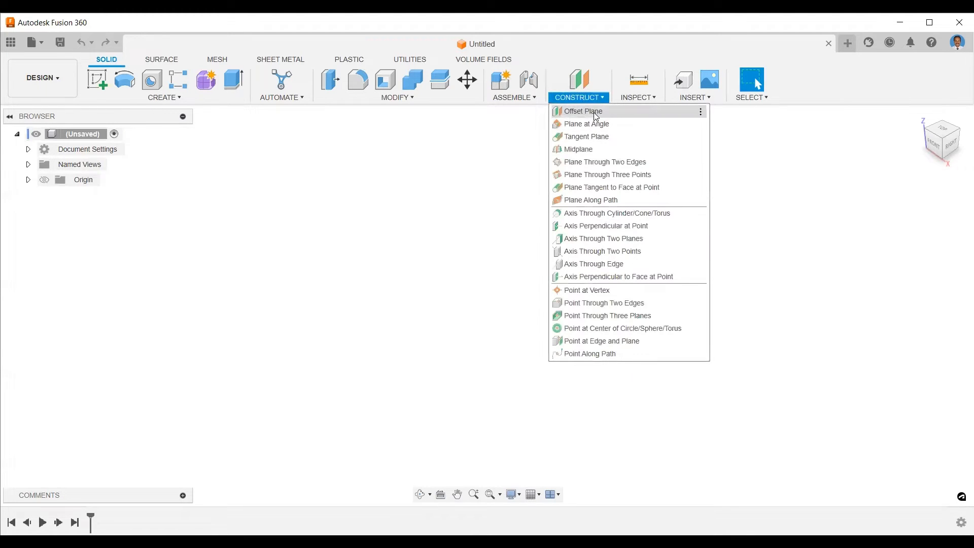
click(582, 111)
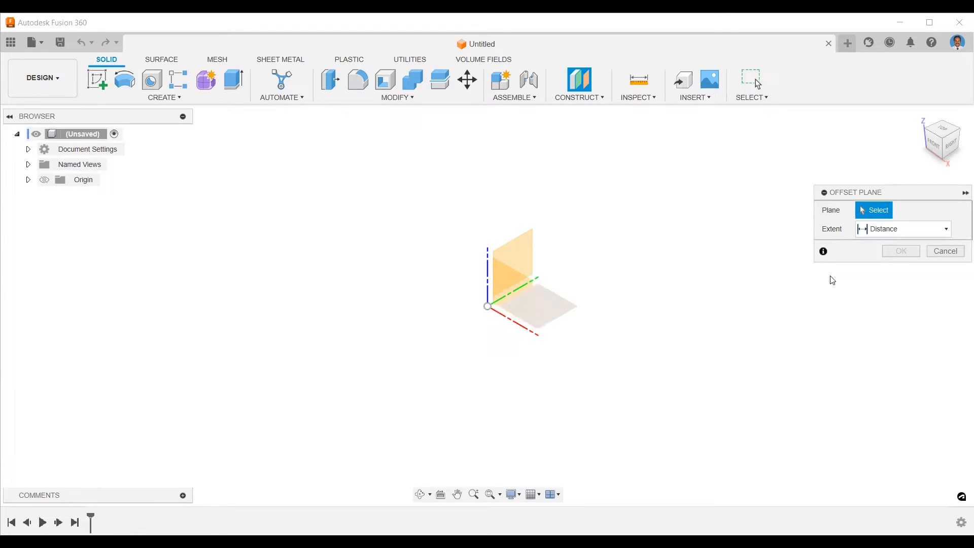
click(537, 304)
text(-60)
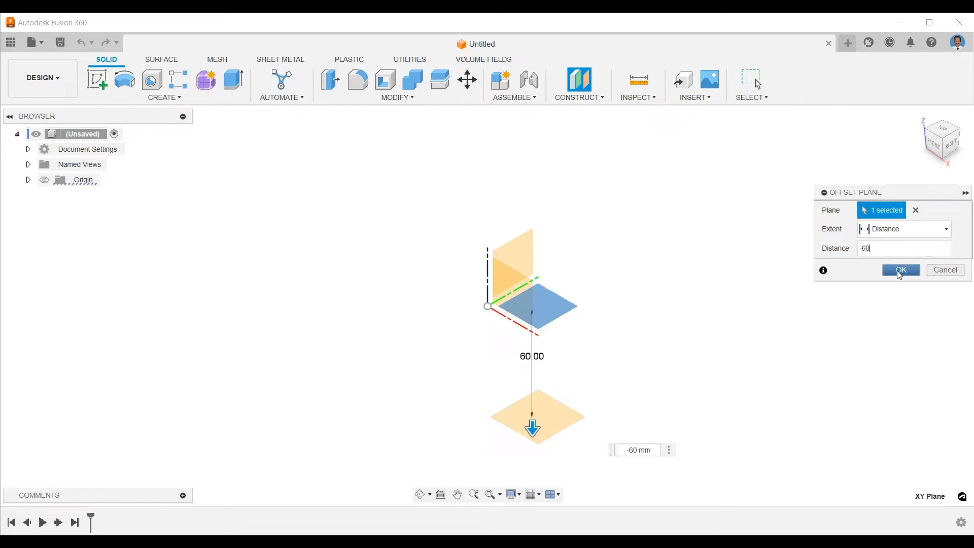
click(900, 269)
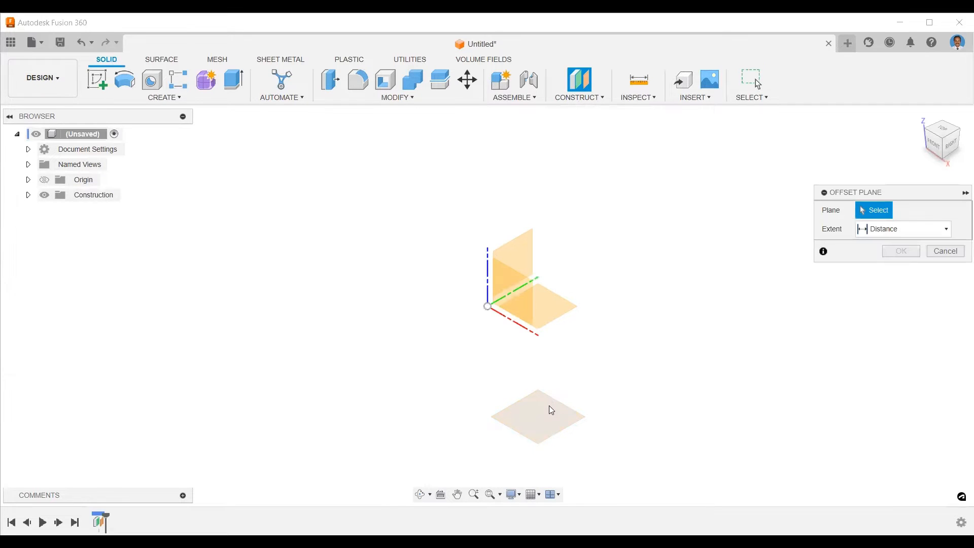
click(538, 416)
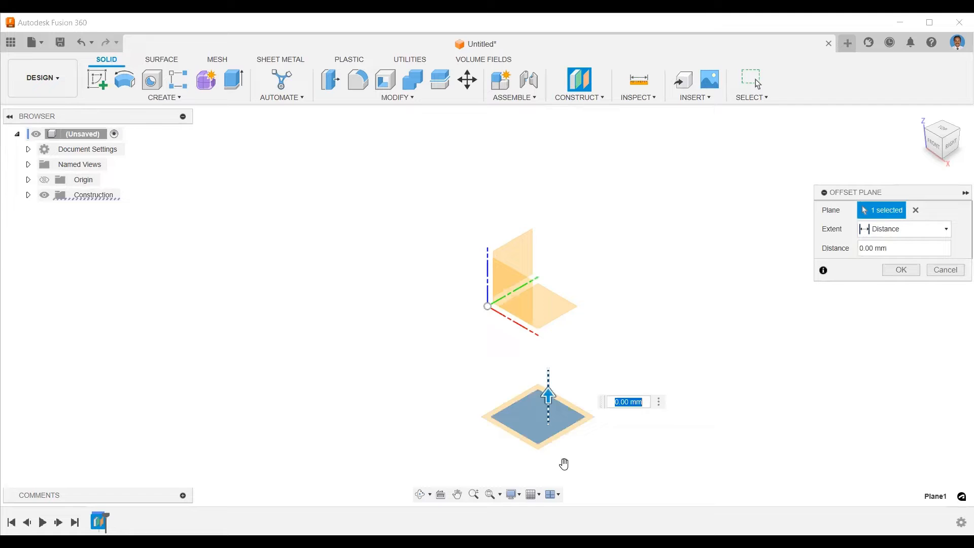
text(-75)
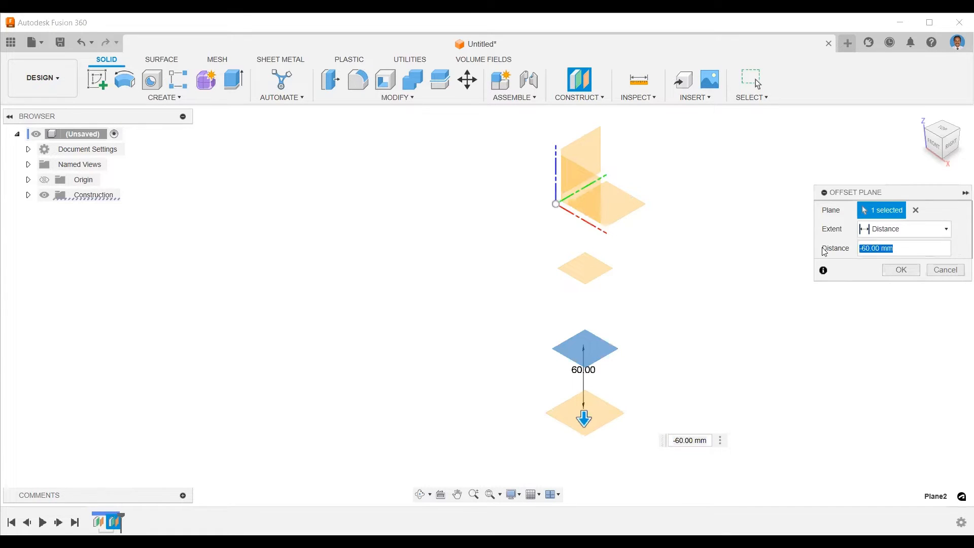
text(-90)
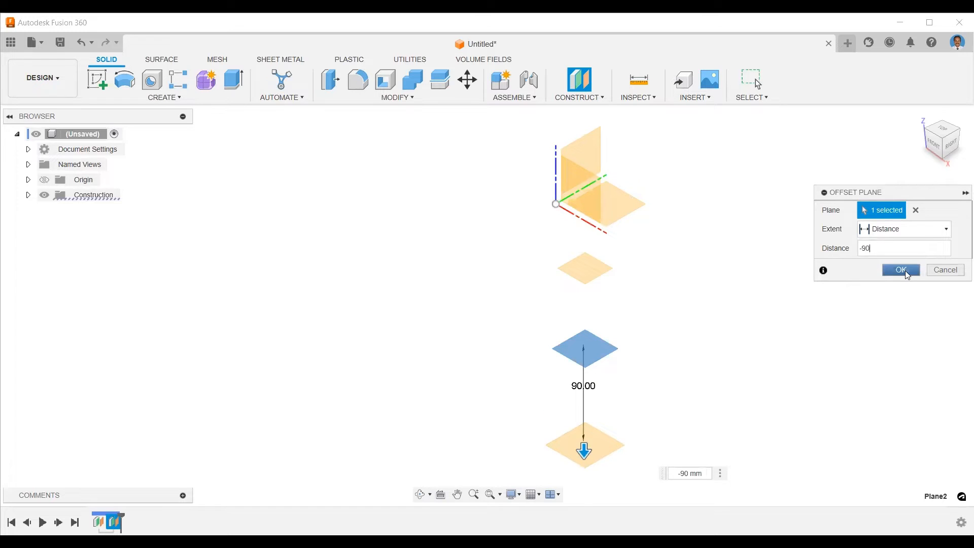
click(900, 269)
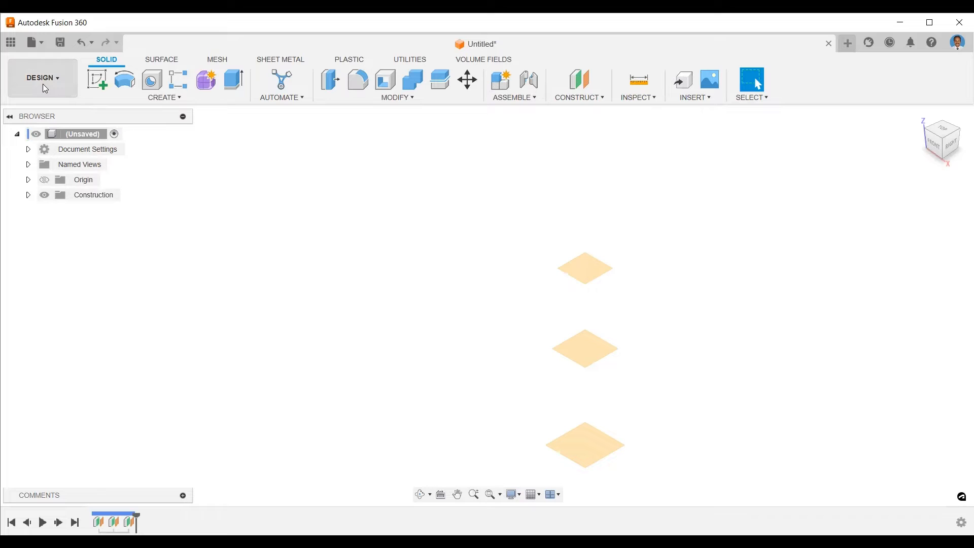
Start a Coil on the XY plane at the origin with a 90 mm diameter.
click(163, 97)
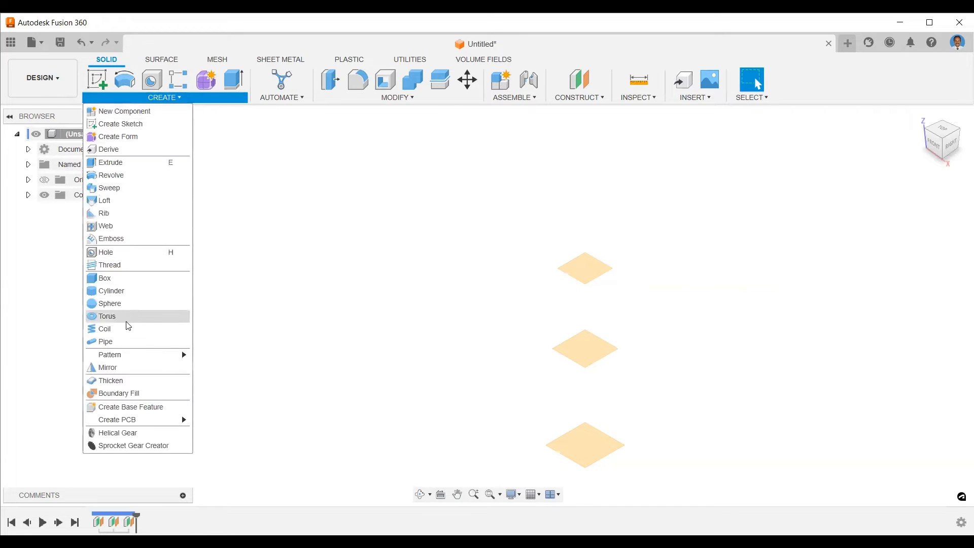
mouse_move(125, 330)
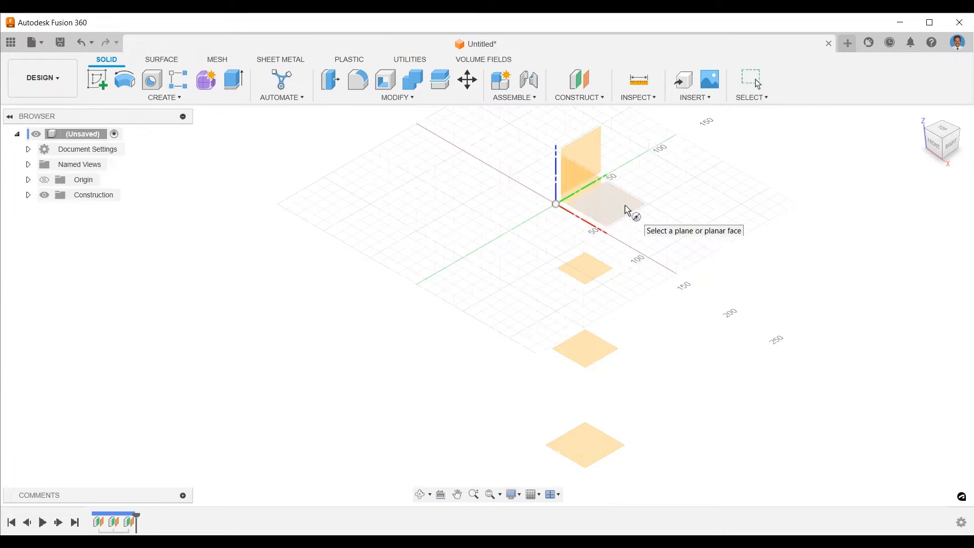
click(556, 204)
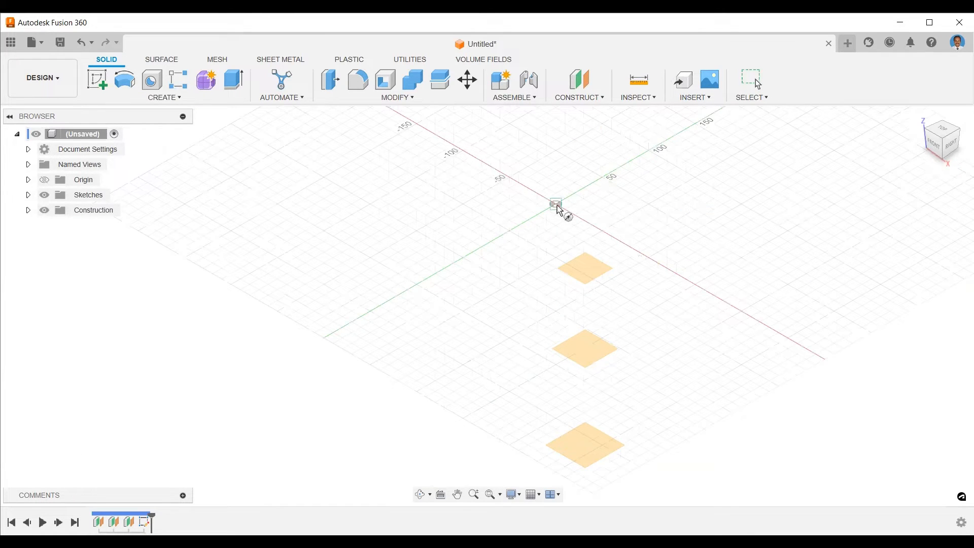
mouse_move(631, 208)
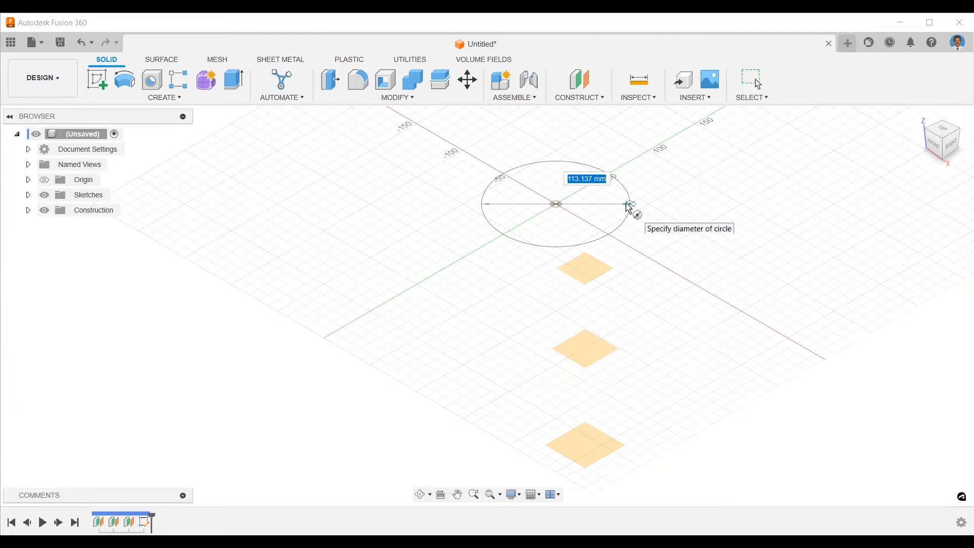
text(90.00 mm)
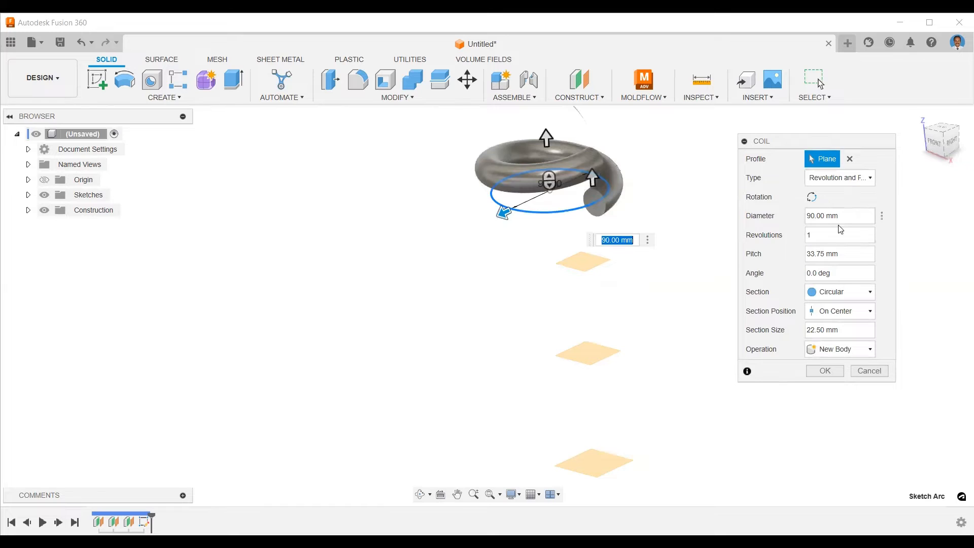
mouse_move(896, 284)
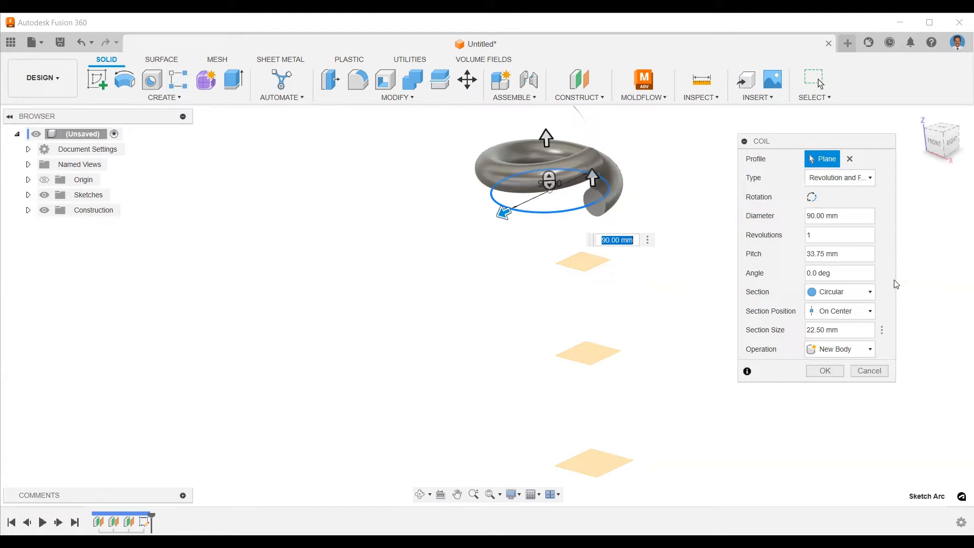
Define the coil by revolutions and pitch, with pitch set to -60 mm.
click(839, 178)
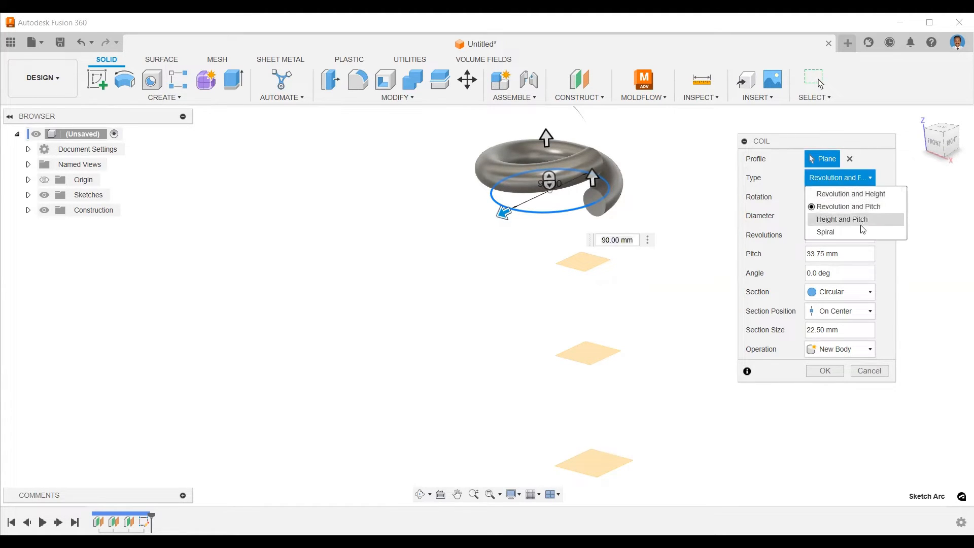
mouse_move(826, 232)
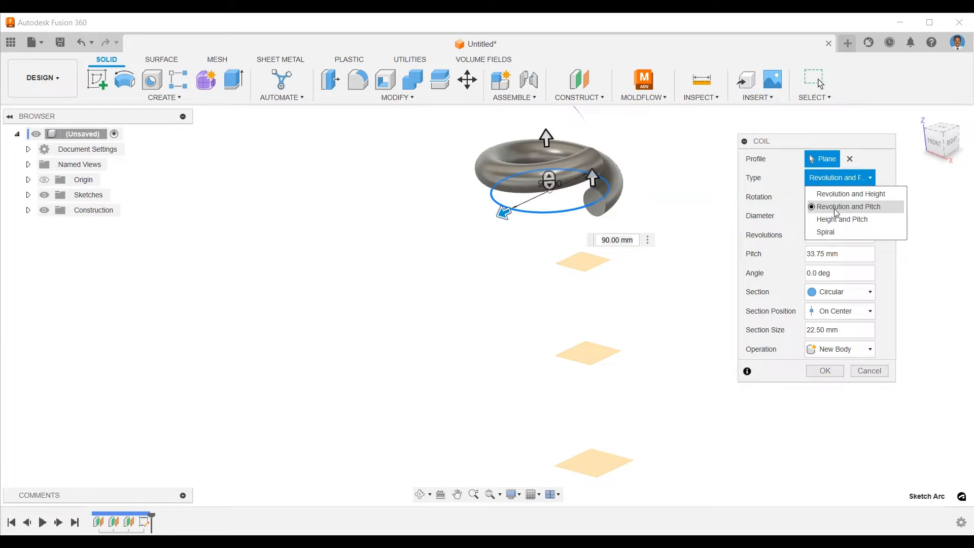
click(849, 206)
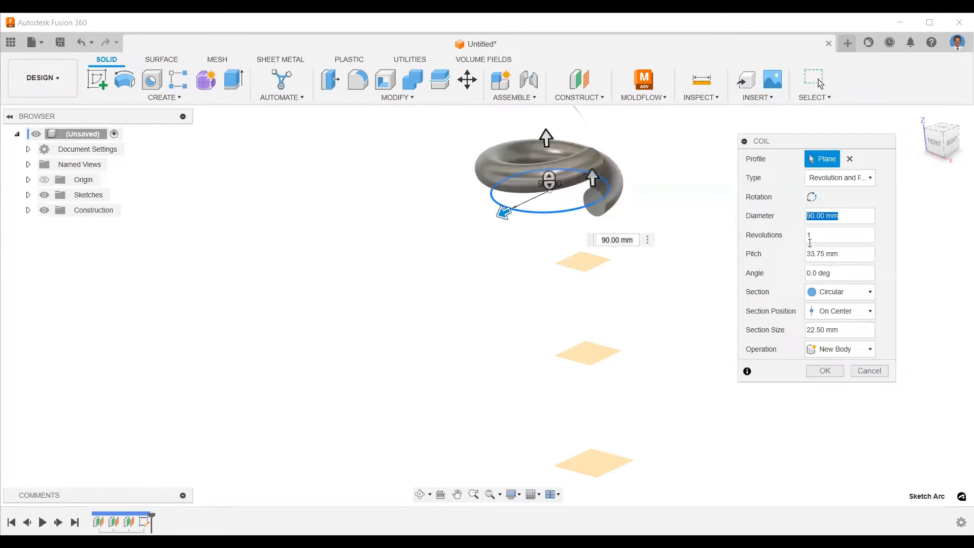
click(840, 254)
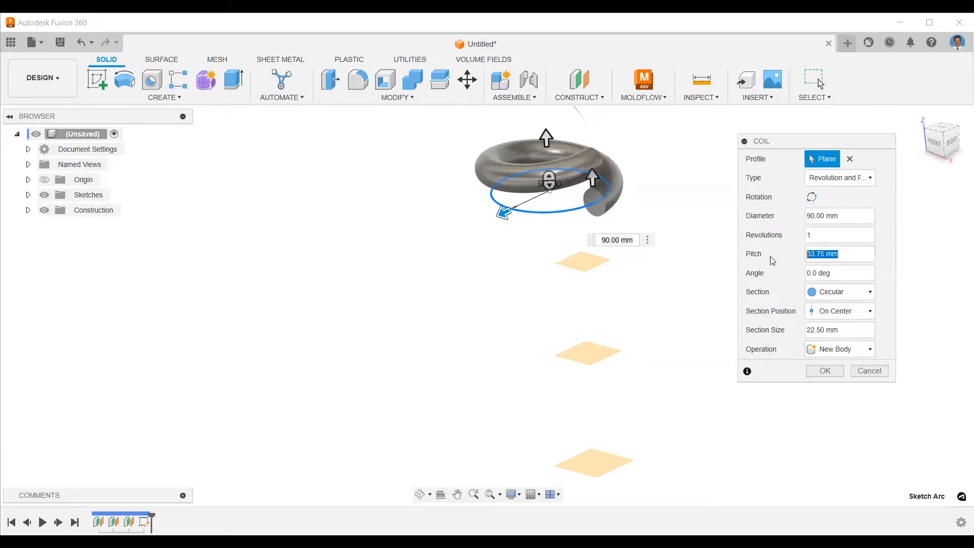
text(-60 mm)
click(839, 329)
text(30)
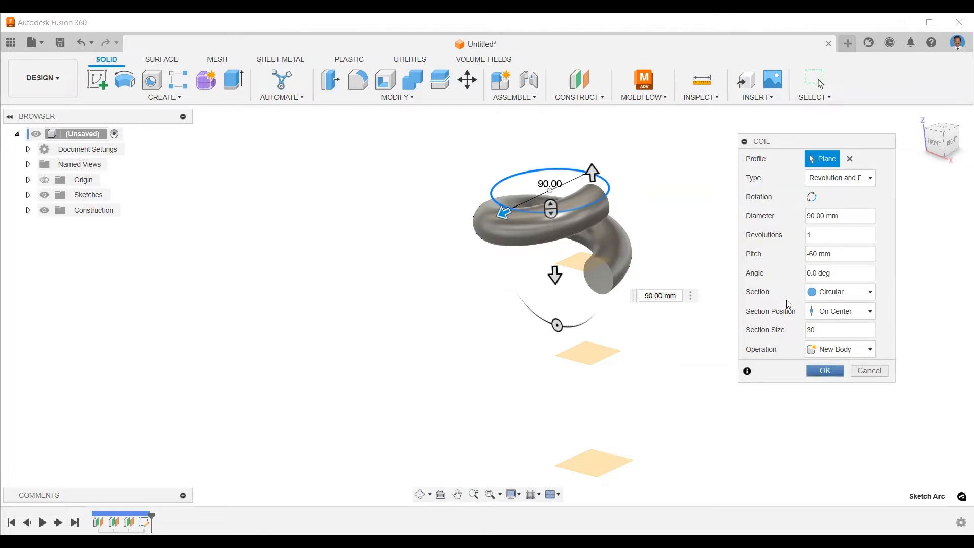
Create the first coil, then add a joined coil with -75 mm pitch and 30 mm section.
click(163, 97)
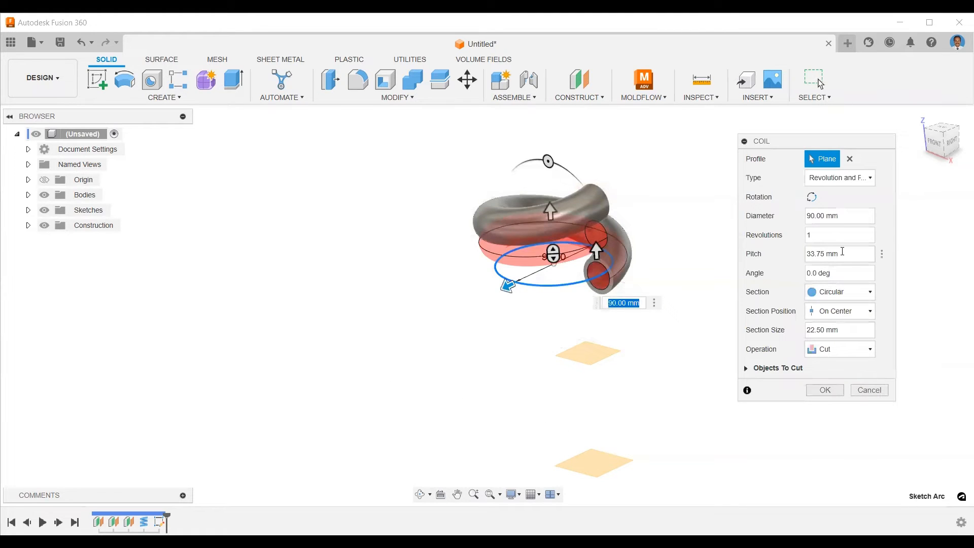
text(-75)
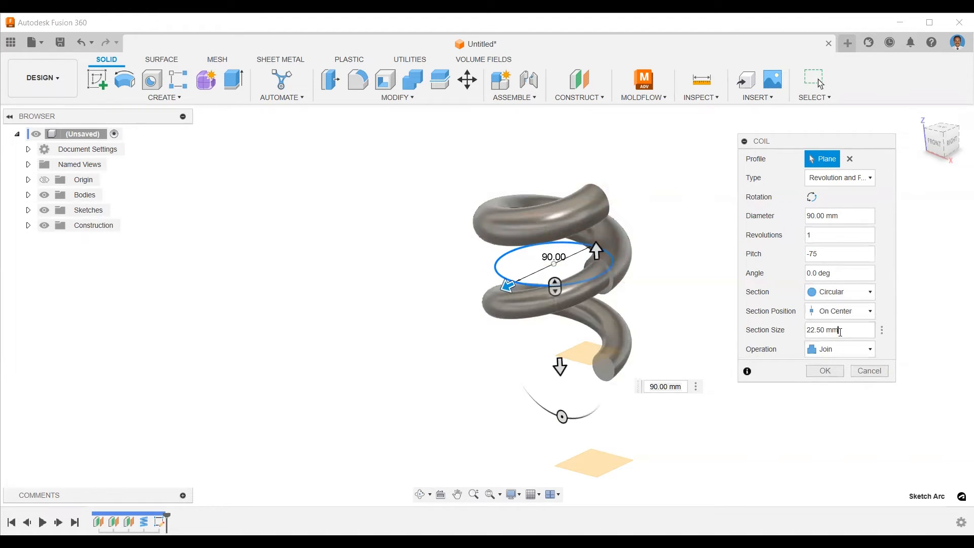
text(30)
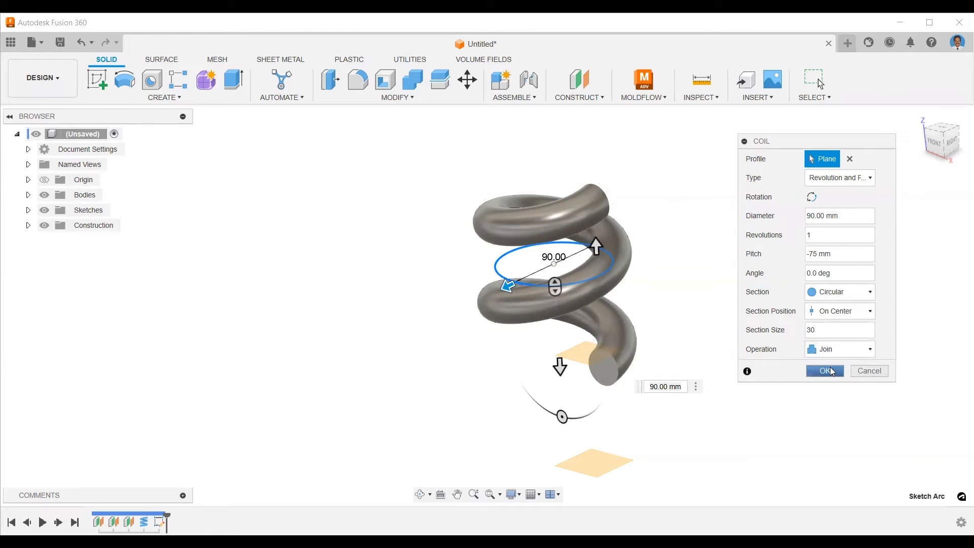
click(164, 85)
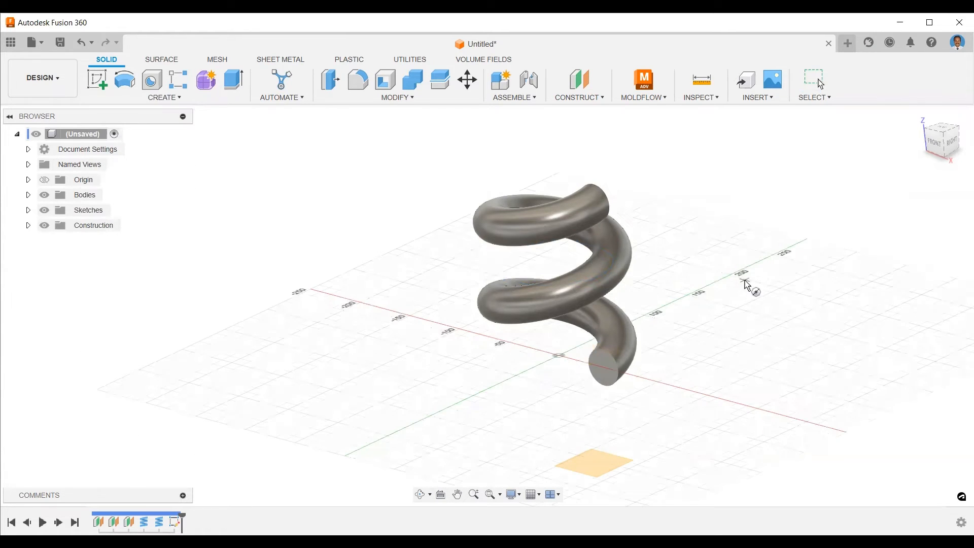
mouse_move(588, 382)
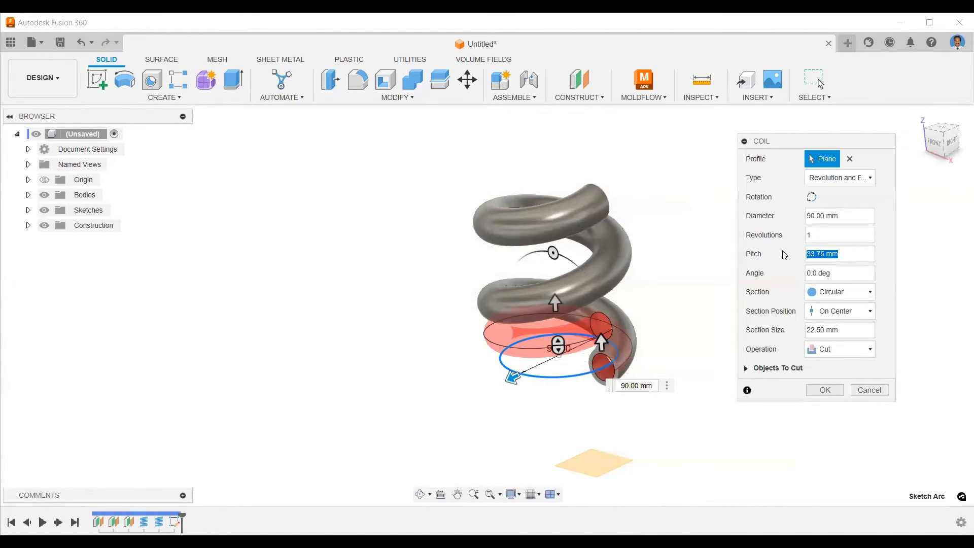
Give the third coil -90 mm pitch, 3 revolutions and a 30 mm section.
text(-90)
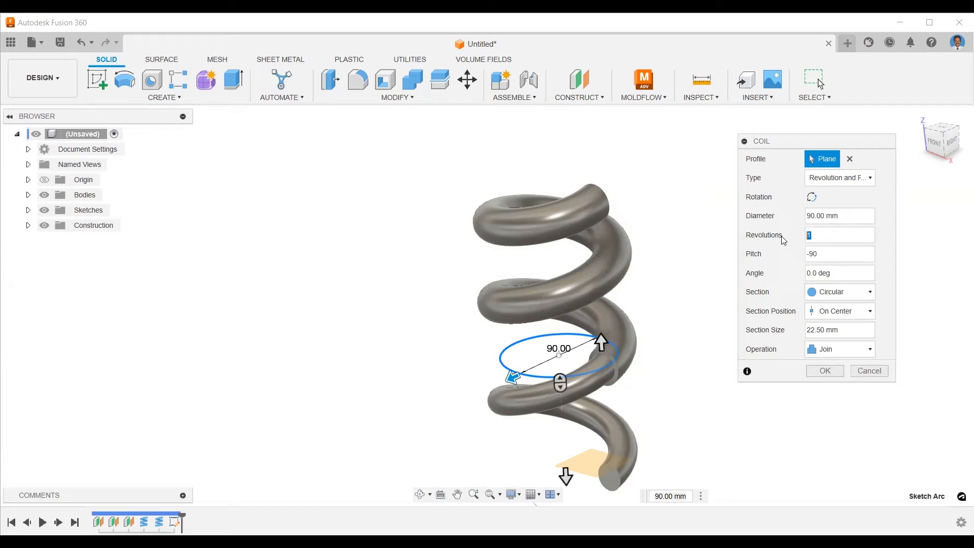
text(3)
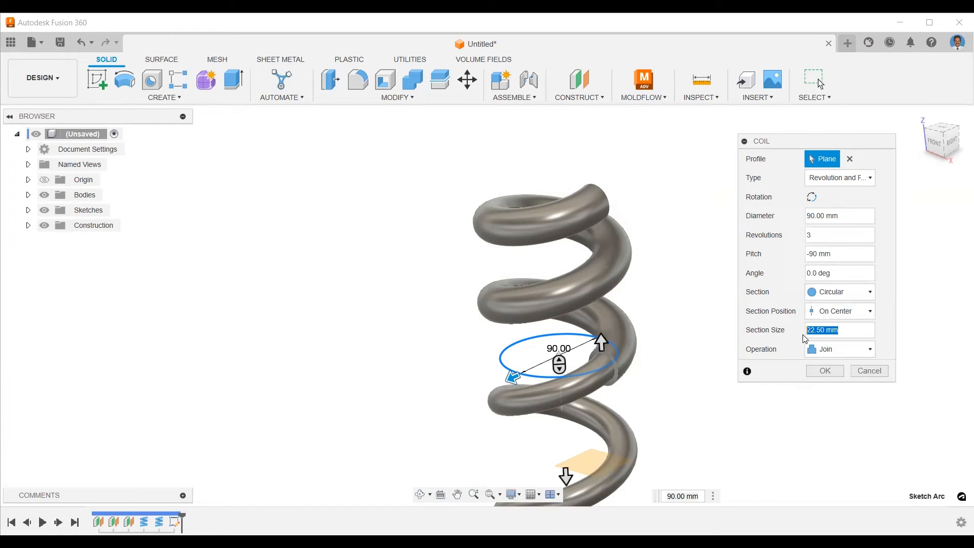
text(30)
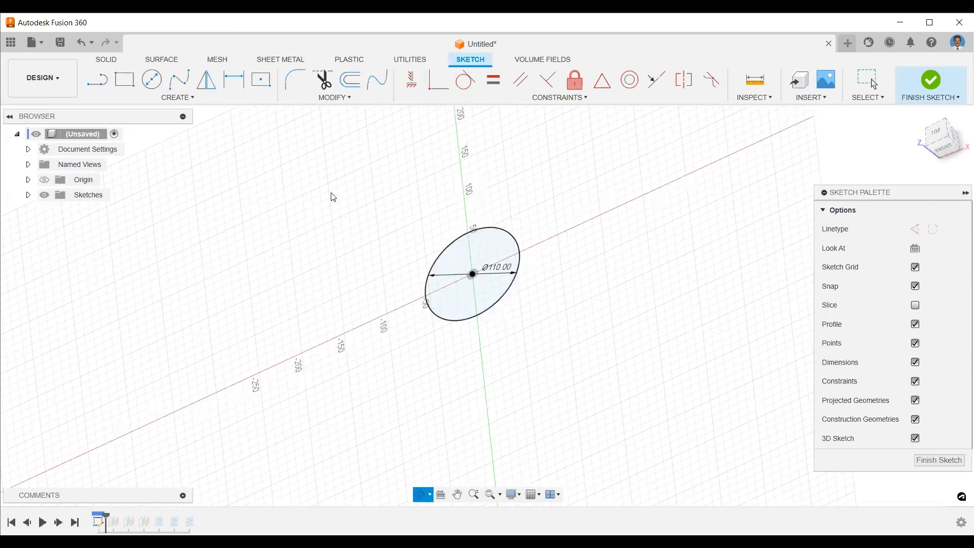
Finish the sketch containing the 110 mm circle at the origin.
click(930, 80)
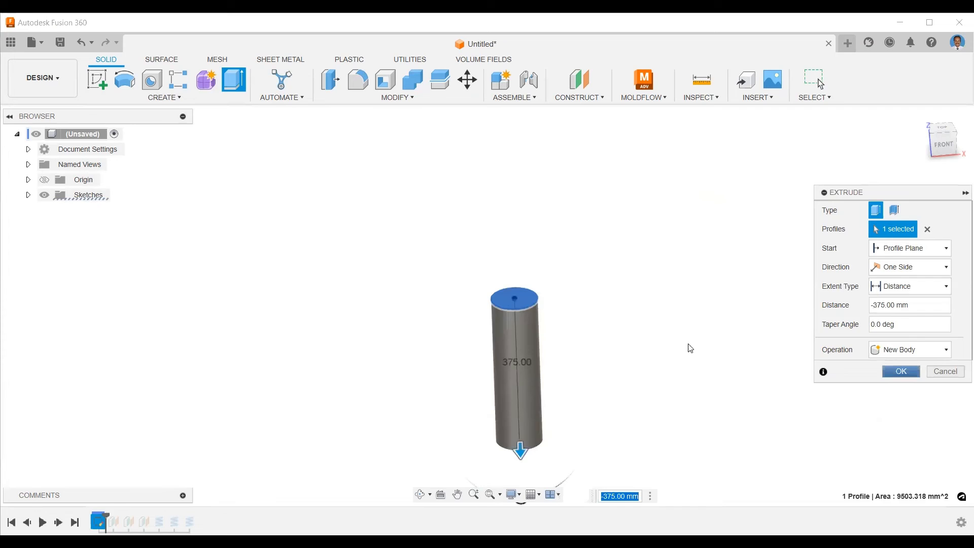
Confirm the -375 mm extrude of the circle as a new body.
click(900, 371)
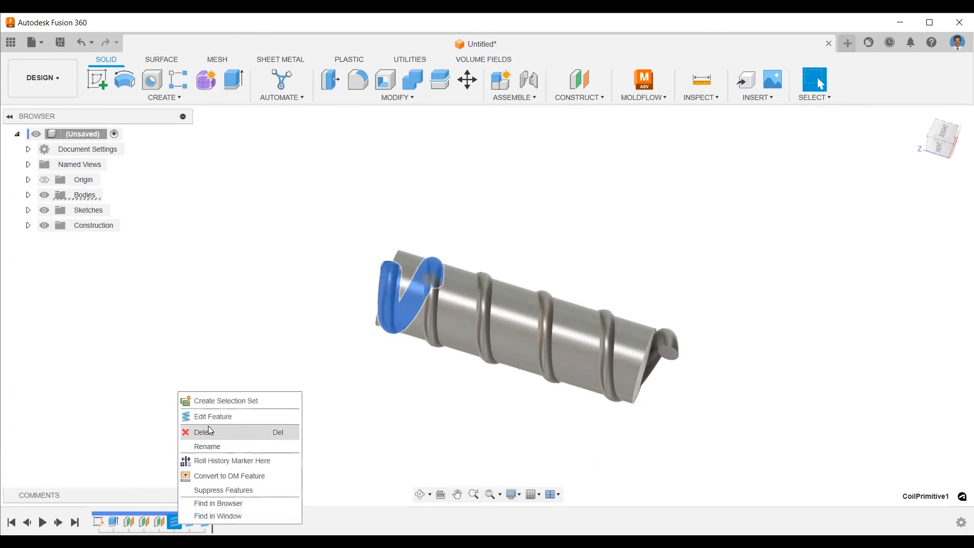
Switch the first and second coils' operation to Cut, then edit the third coil.
click(212, 417)
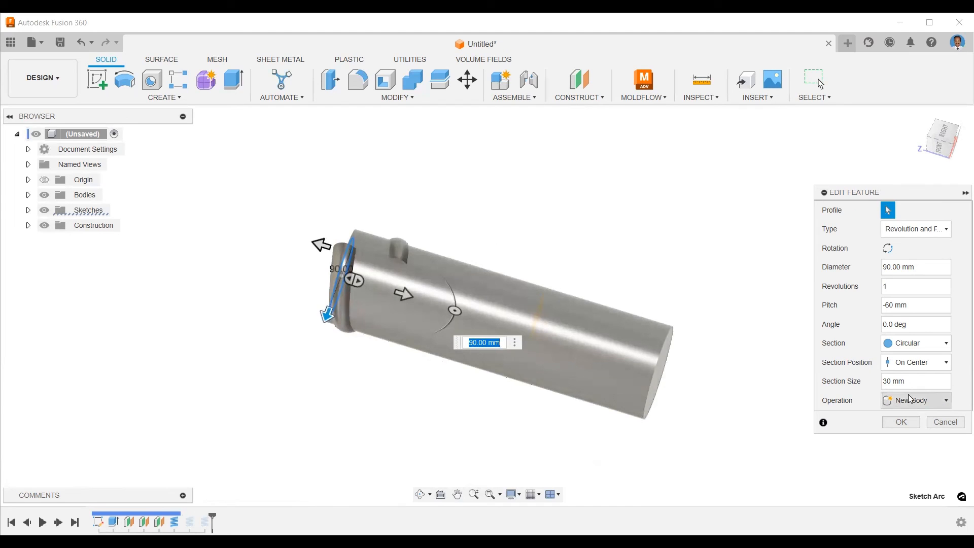
click(913, 400)
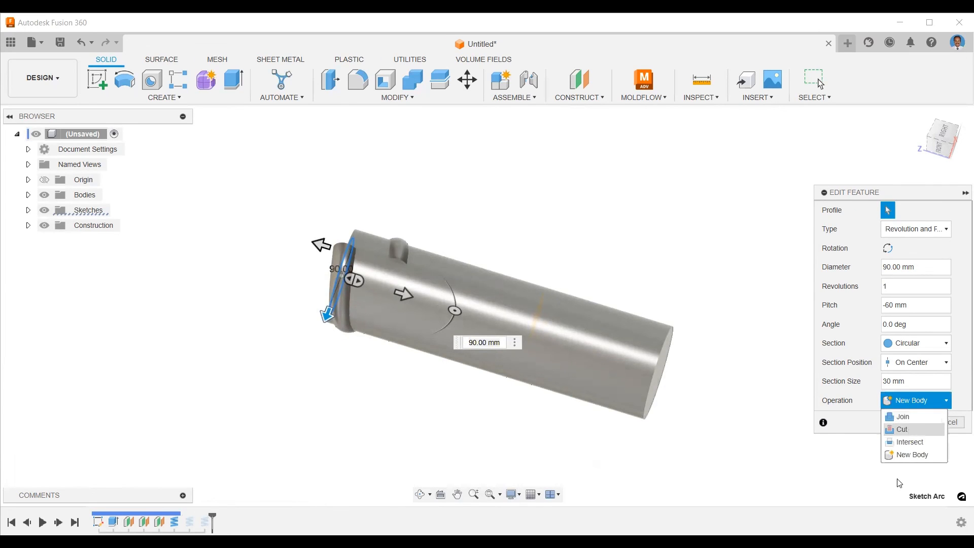
click(902, 430)
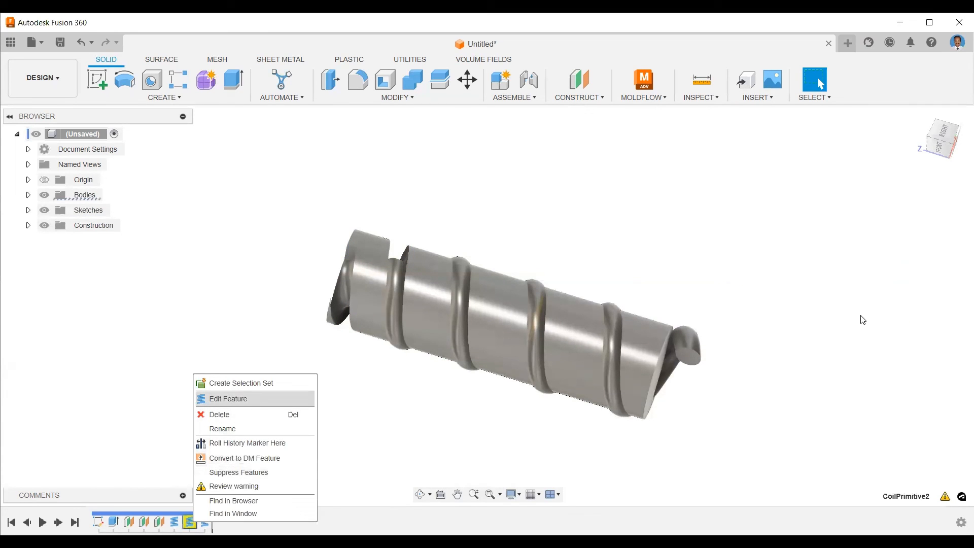
click(228, 398)
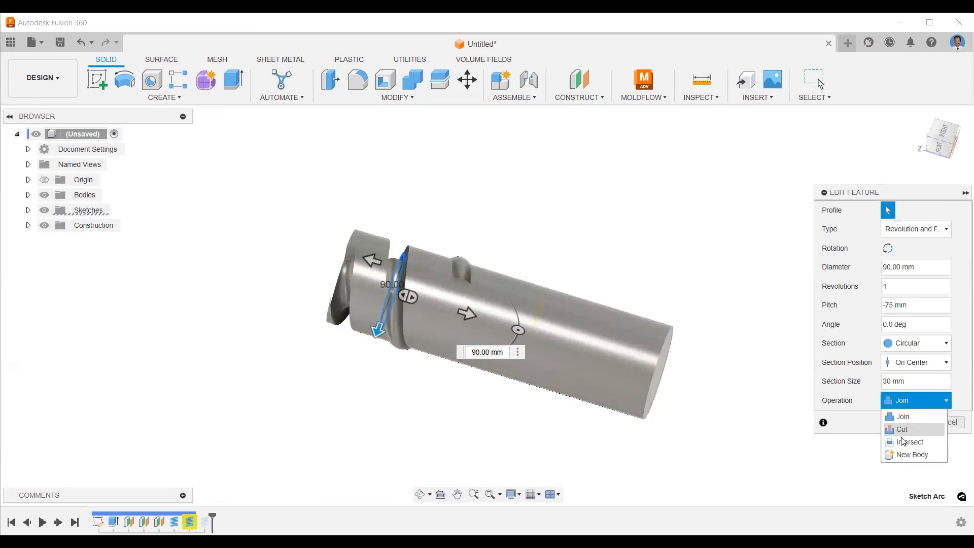
click(902, 429)
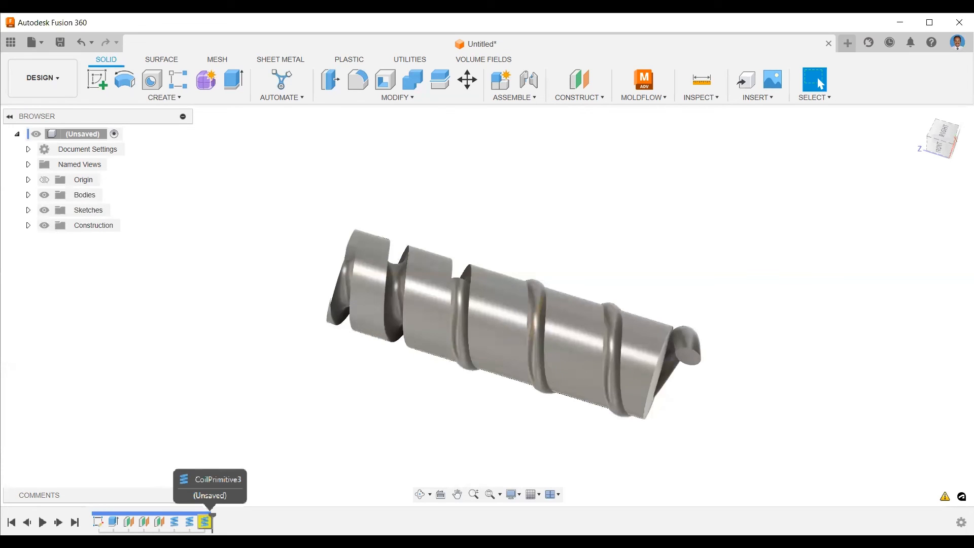
right_click(204, 522)
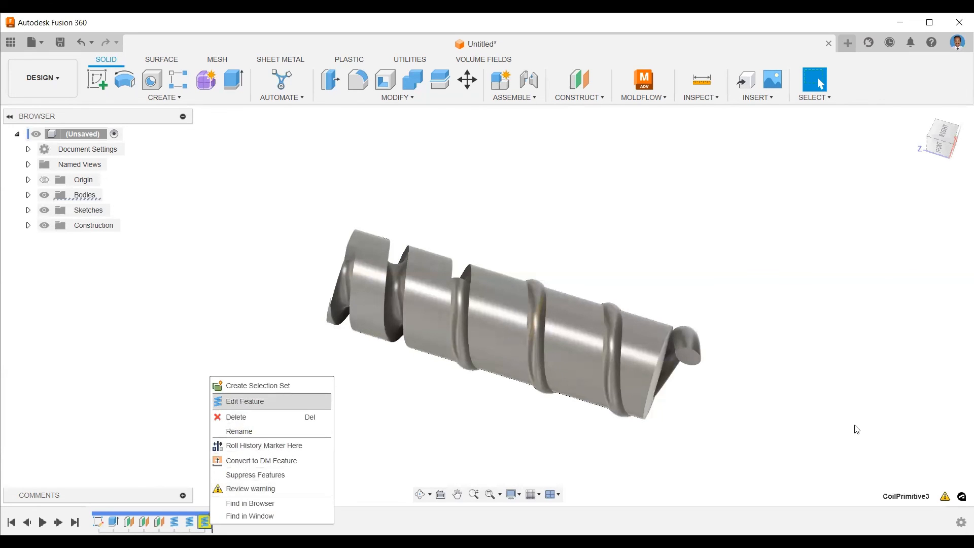
click(245, 401)
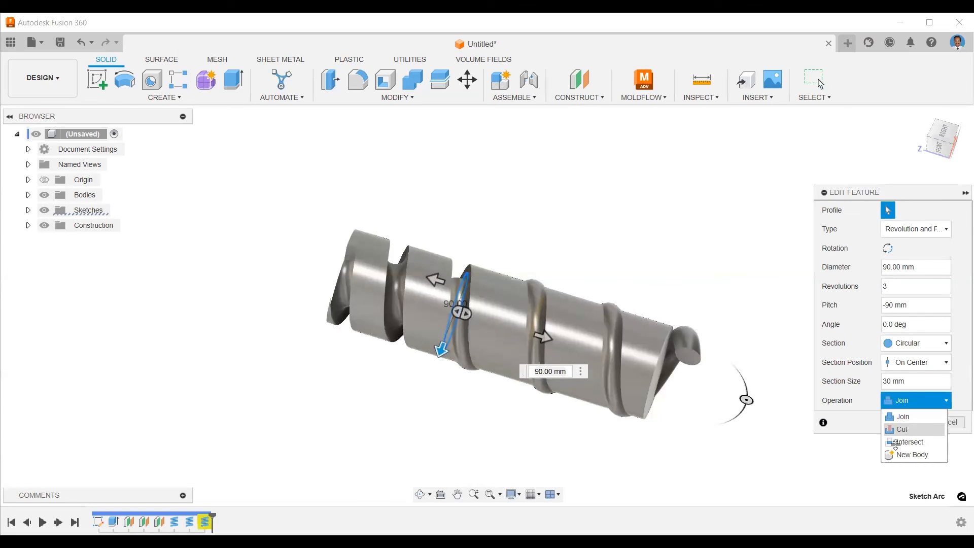